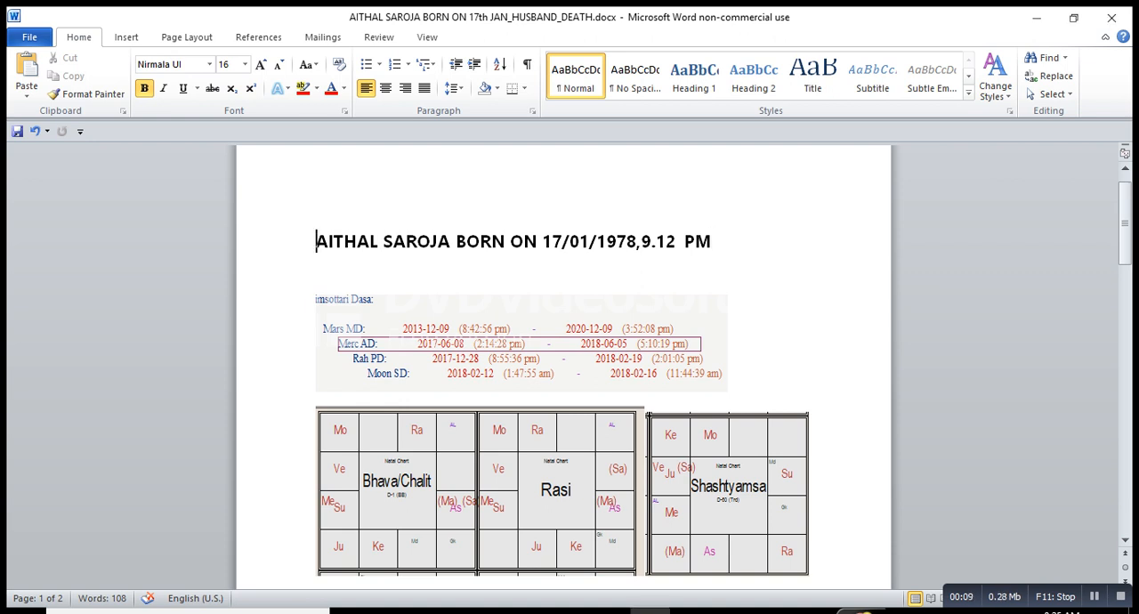
Step: Delete the name from the title and retype 'BORN' so it reads 'BORN ON 17/01/1978,9.12 PM'
{"action": "left_click_drag", "start_coordinate": [316, 241], "coordinate": [508, 242]}
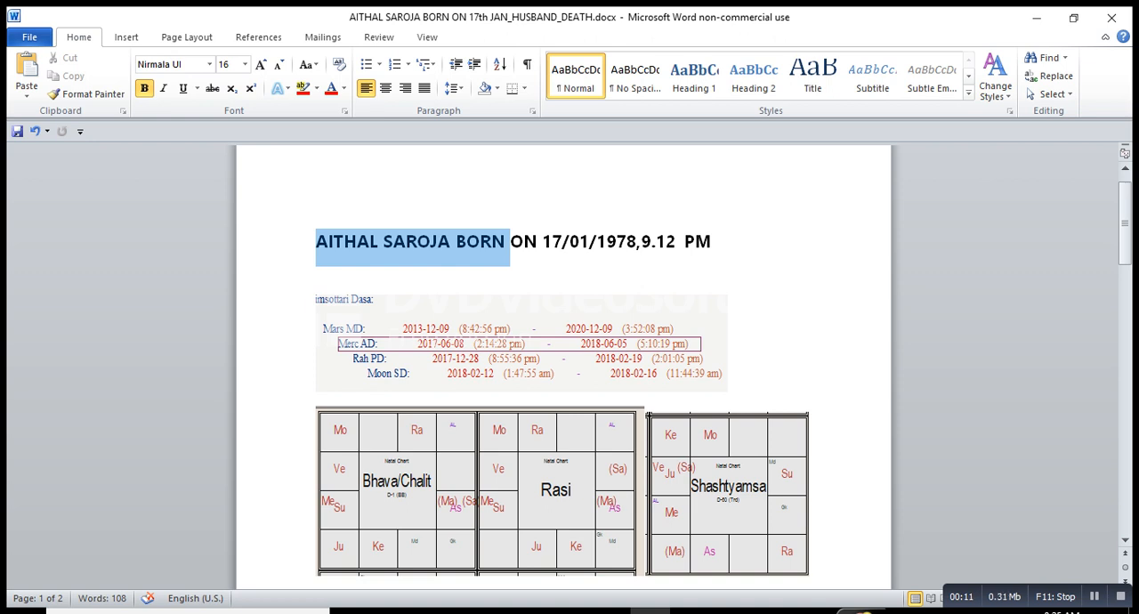
{"action": "key", "text": "Delete"}
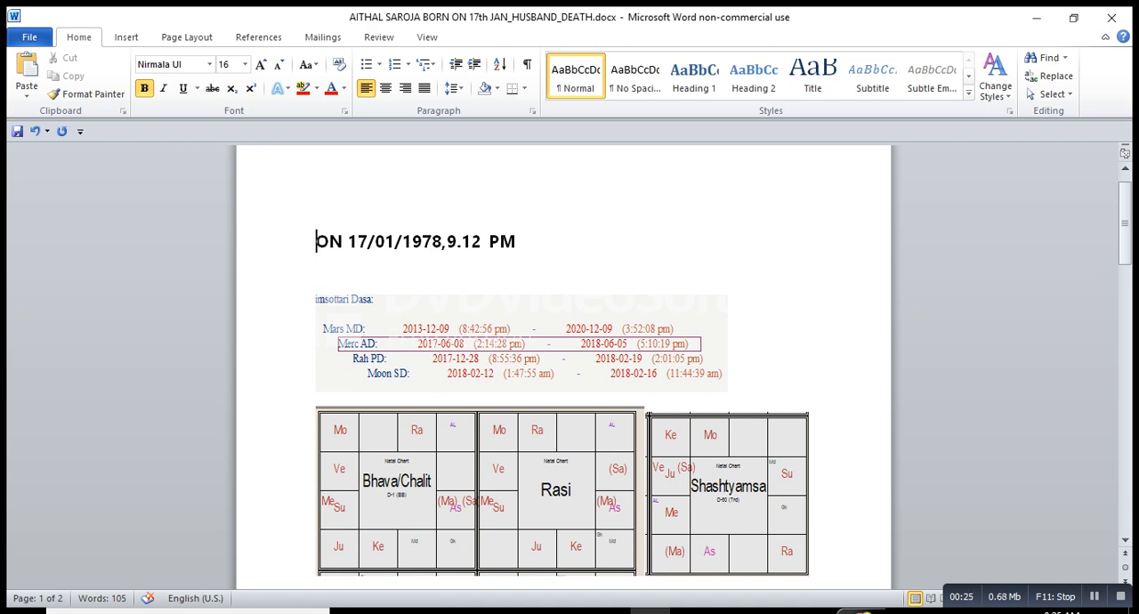
{"action": "double_click", "coordinate": [328, 241]}
{"action": "type", "text": "B"}
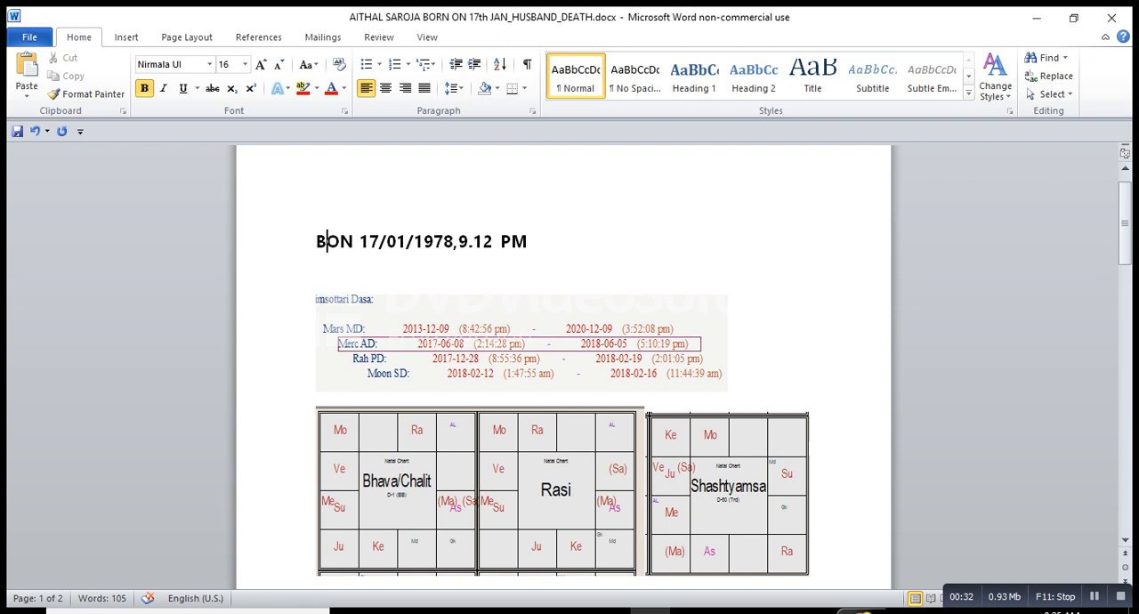
{"action": "type", "text": "ORN"}
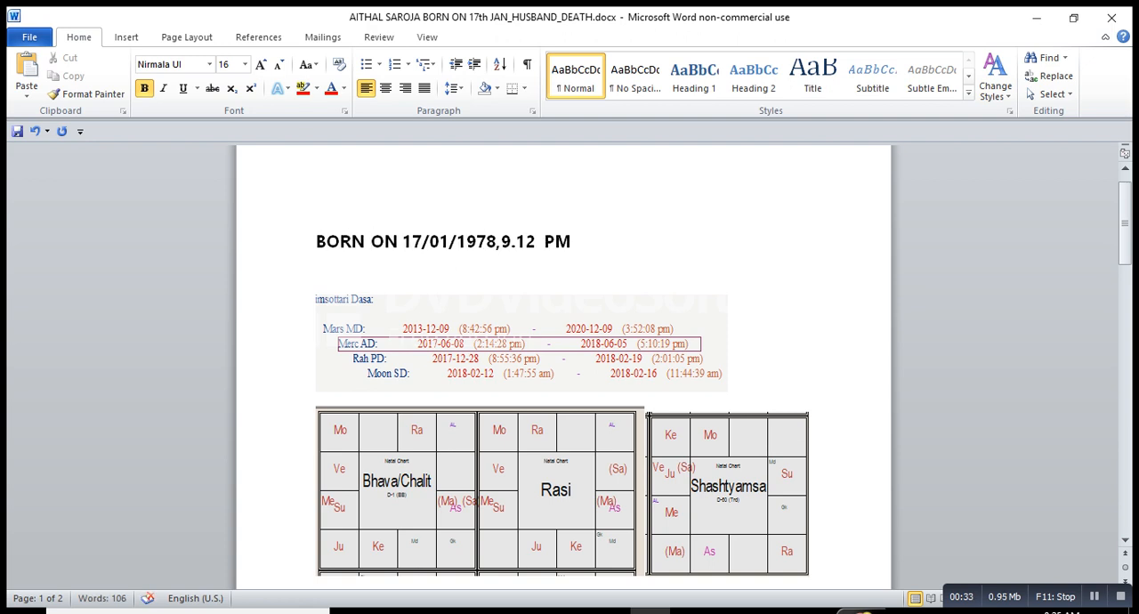
{"action": "scroll", "scroll_direction": "down", "scroll_amount": 3}
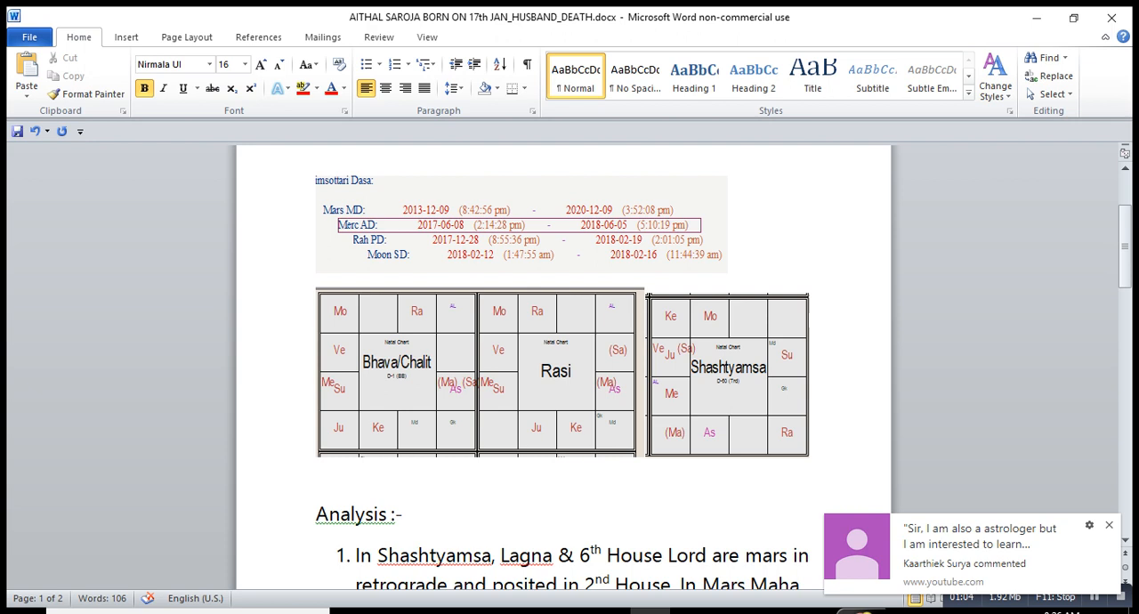
{"action": "scroll", "scroll_direction": "down", "scroll_amount": 3}
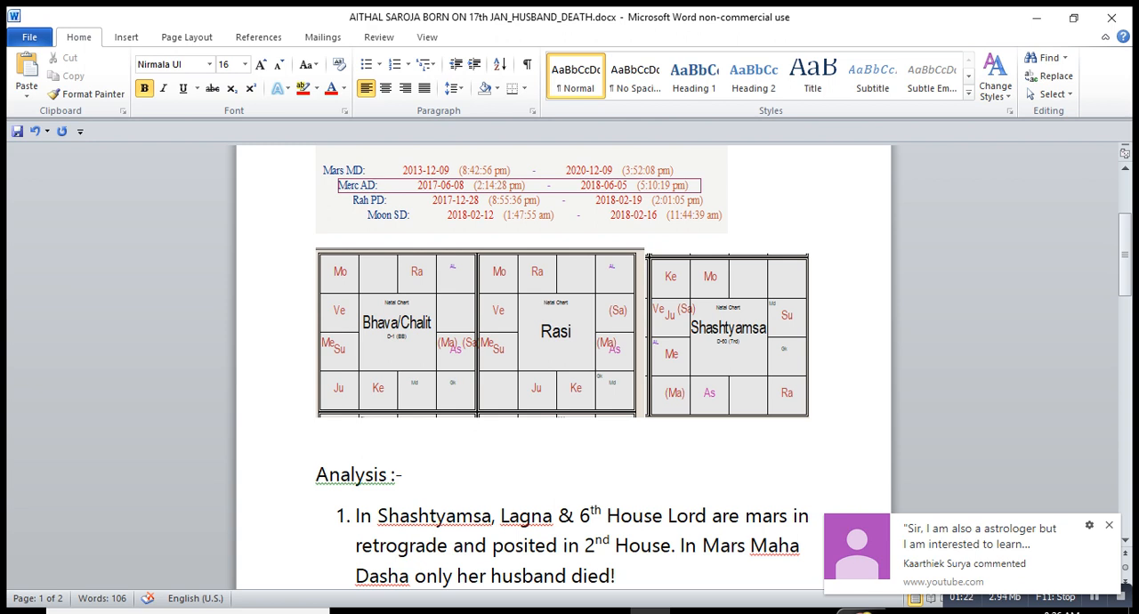
{"action": "scroll", "scroll_direction": "down", "scroll_amount": 3}
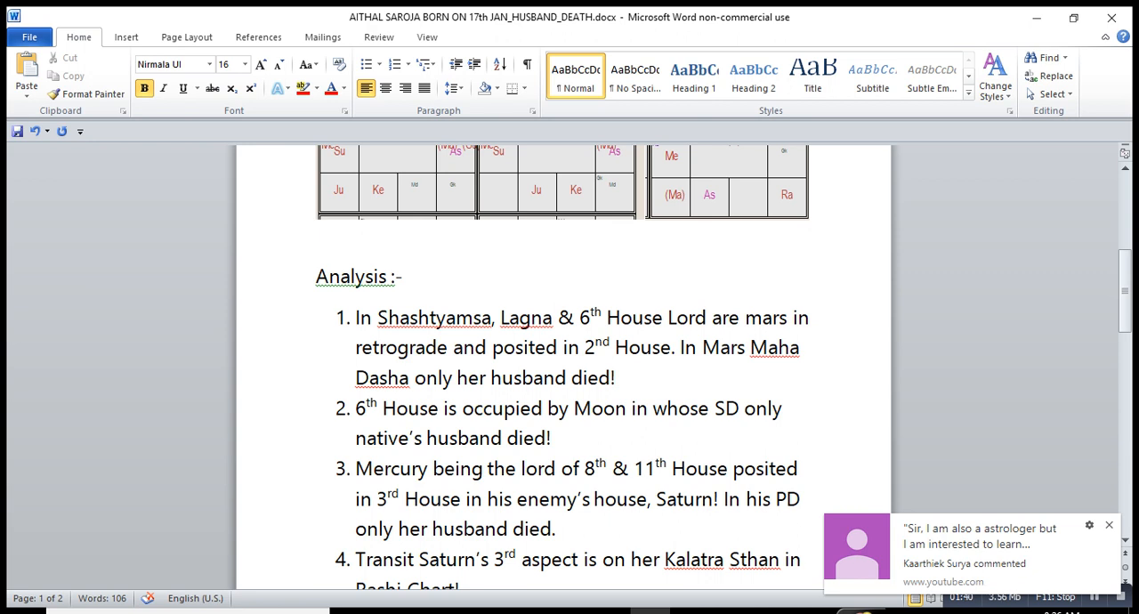
{"action": "scroll", "scroll_direction": "down", "scroll_amount": 3}
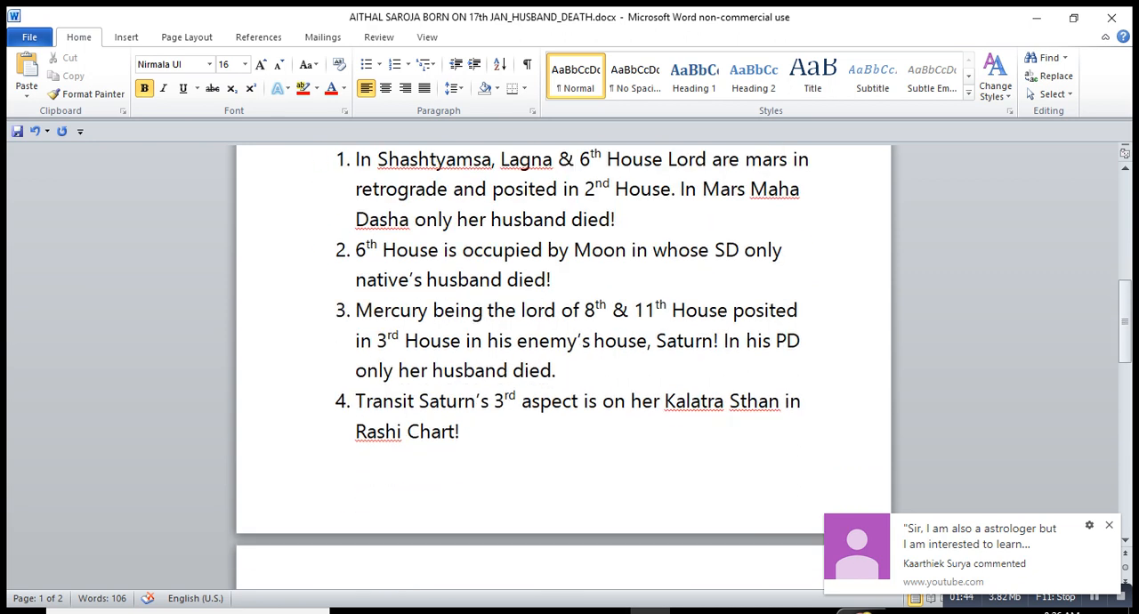
{"action": "scroll", "scroll_direction": "down", "scroll_amount": 3}
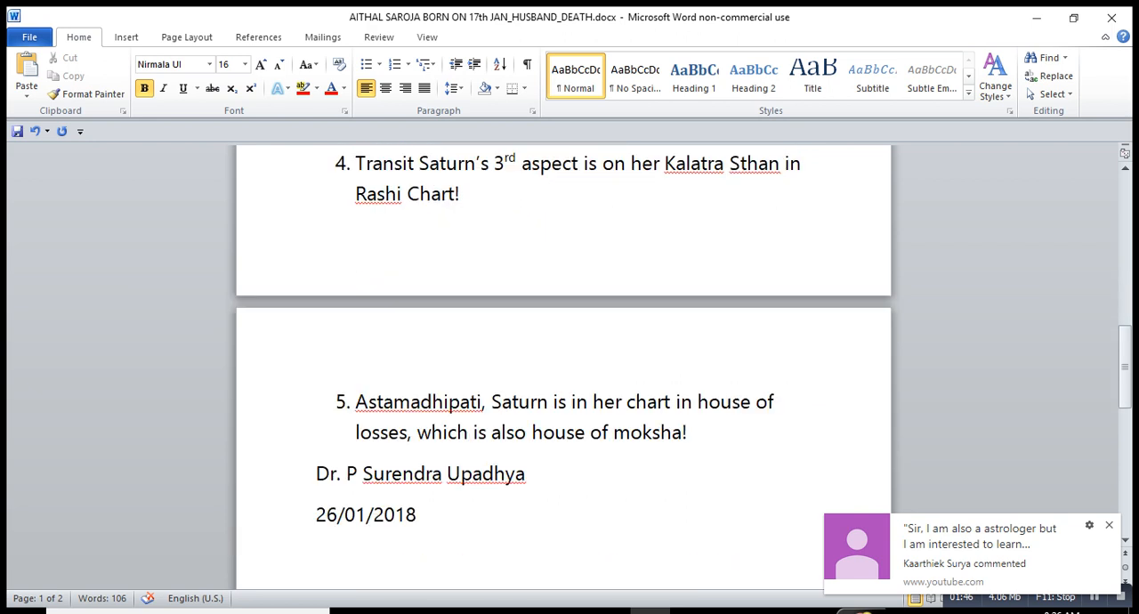
{"action": "scroll", "scroll_direction": "down", "scroll_amount": 3}
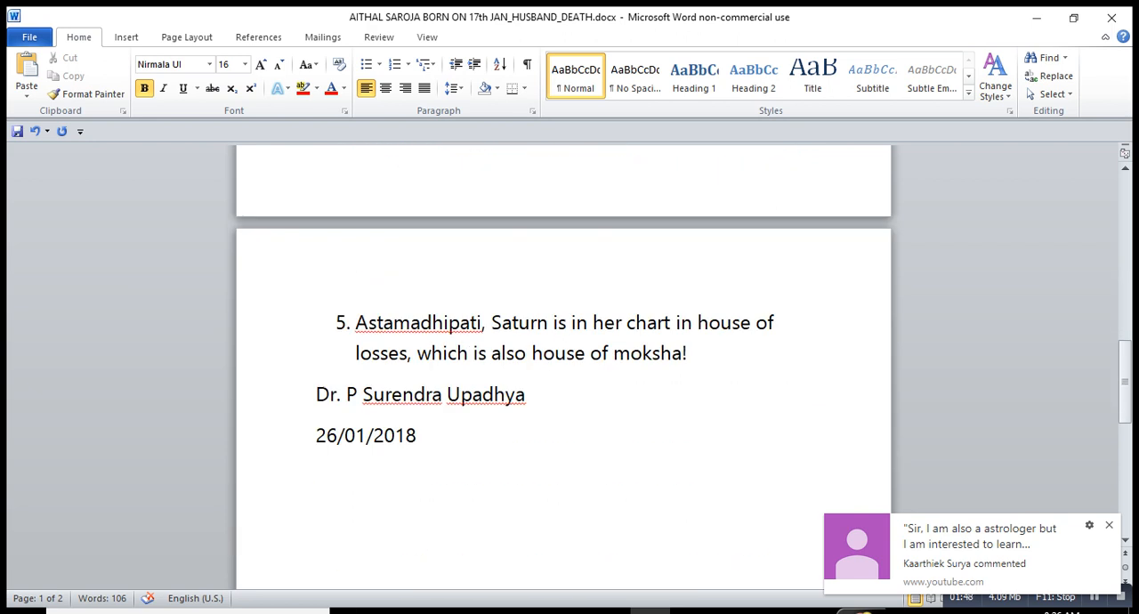